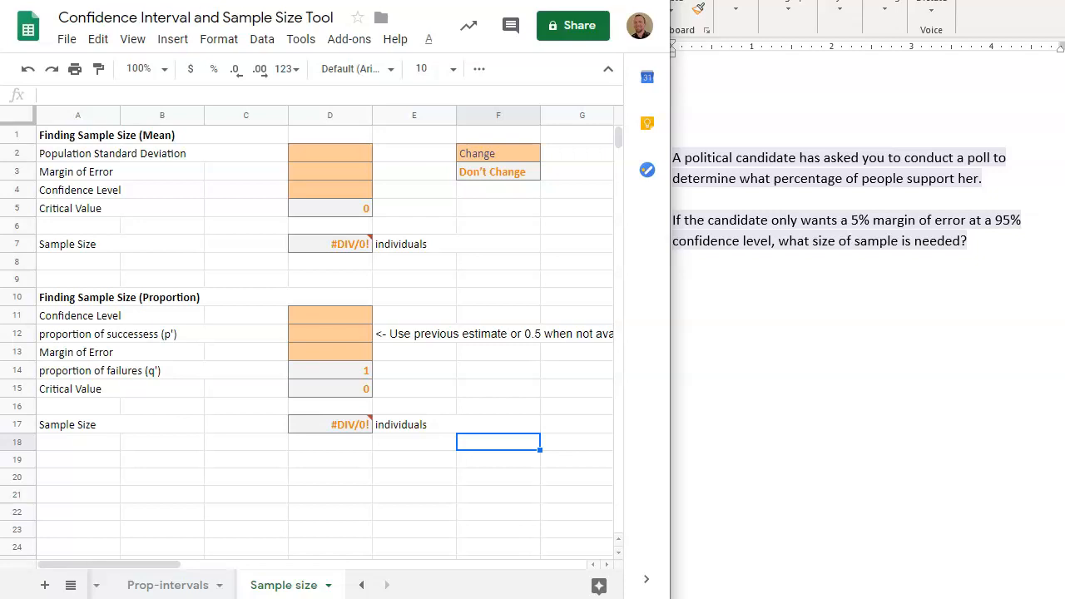
mouse_move(956, 590)
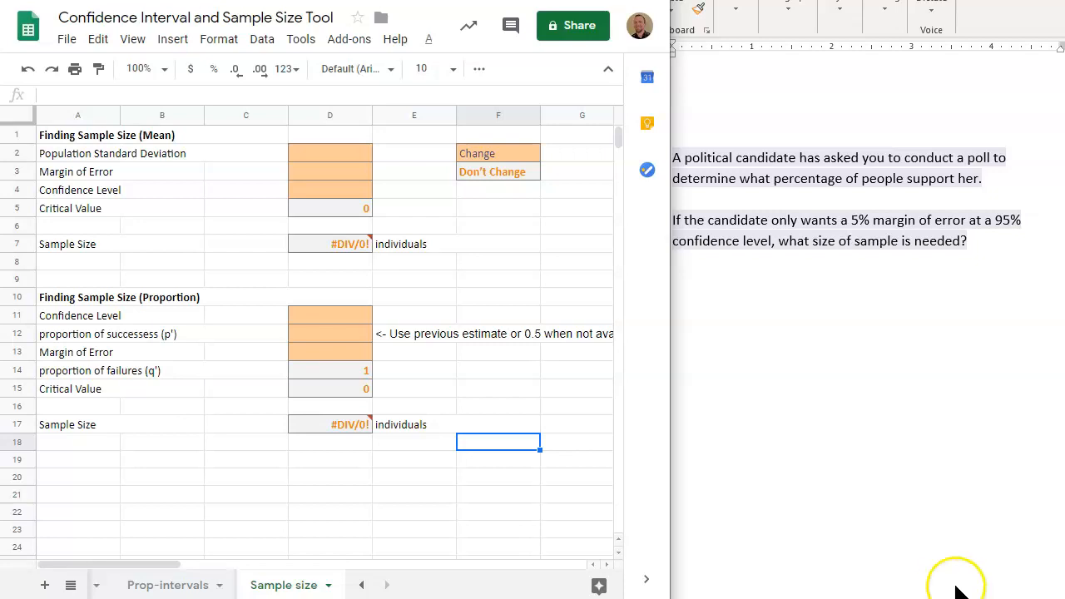
mouse_move(873, 528)
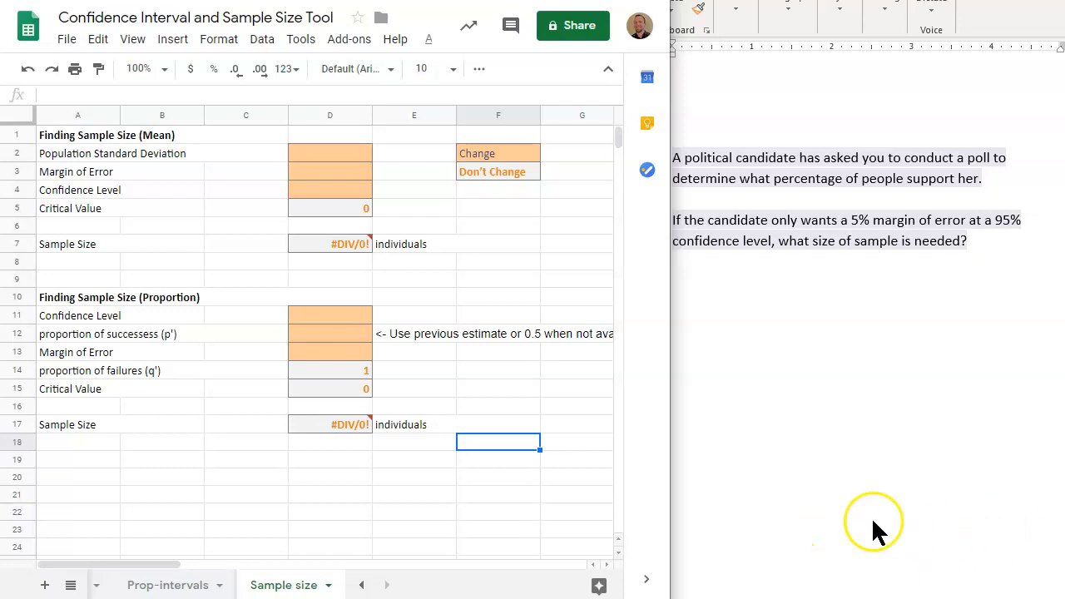
mouse_move(820, 494)
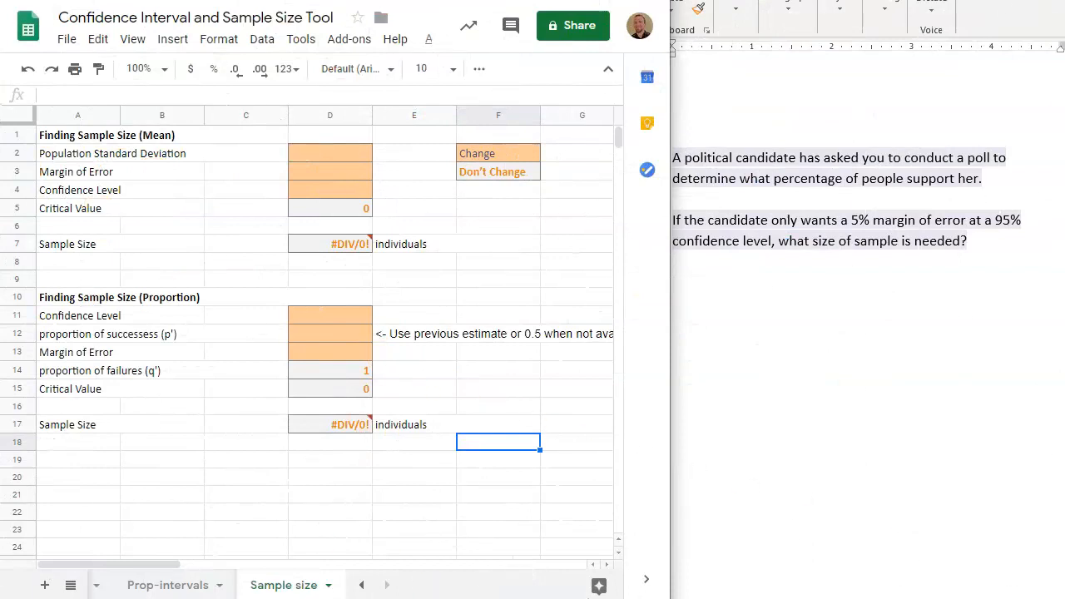
mouse_move(948, 279)
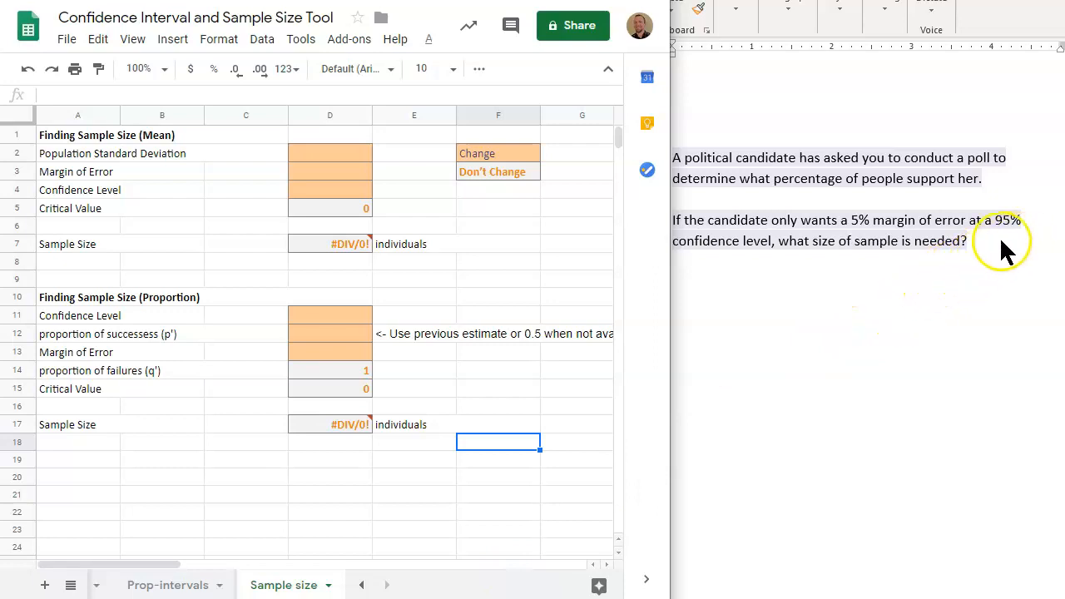
mouse_move(491, 357)
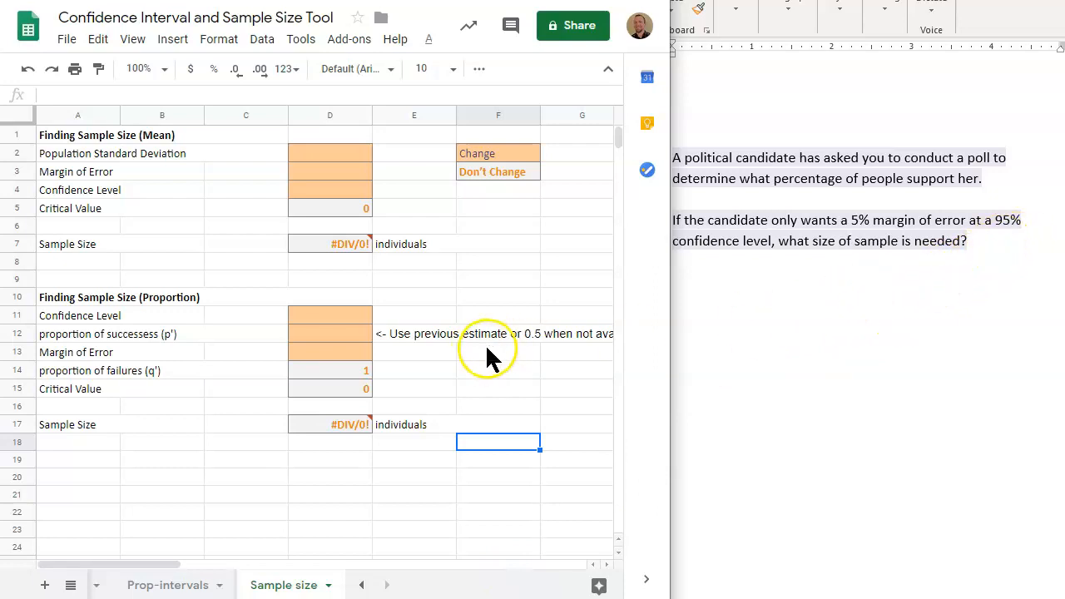
mouse_move(285, 584)
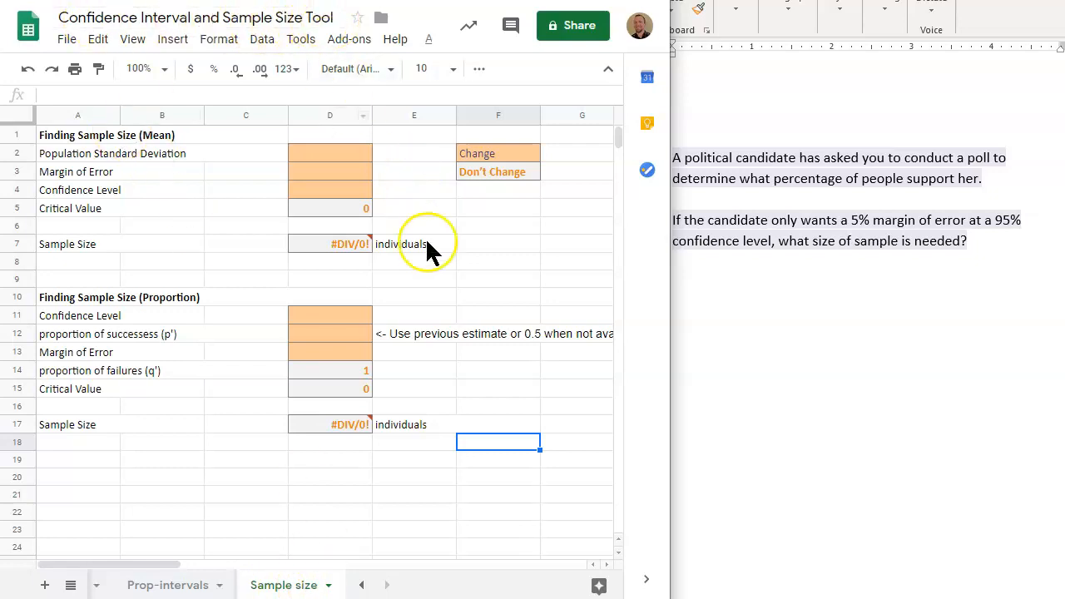
mouse_move(592, 331)
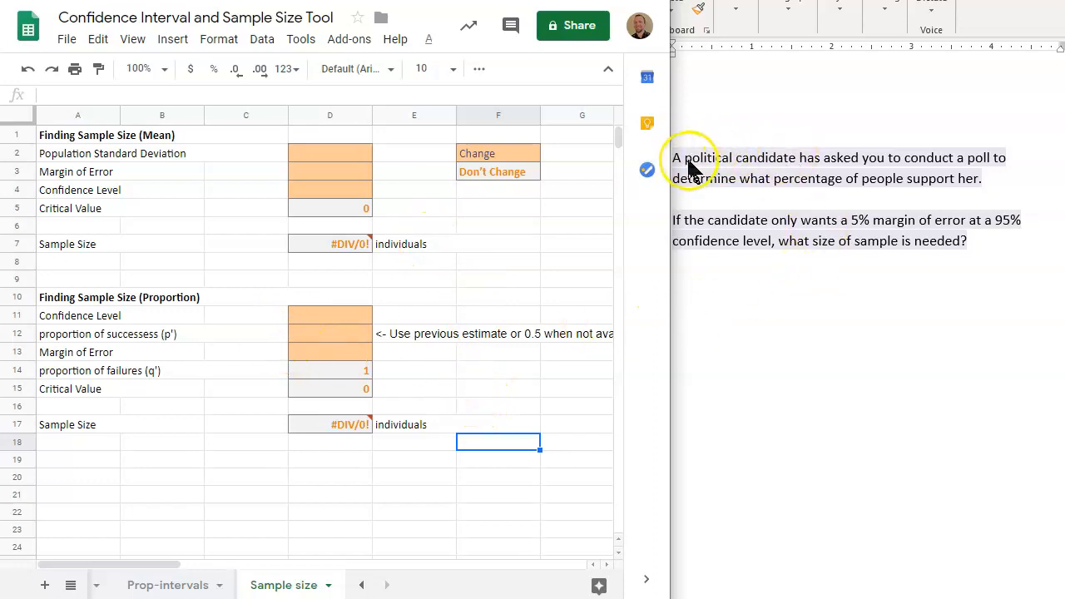
mouse_move(957, 166)
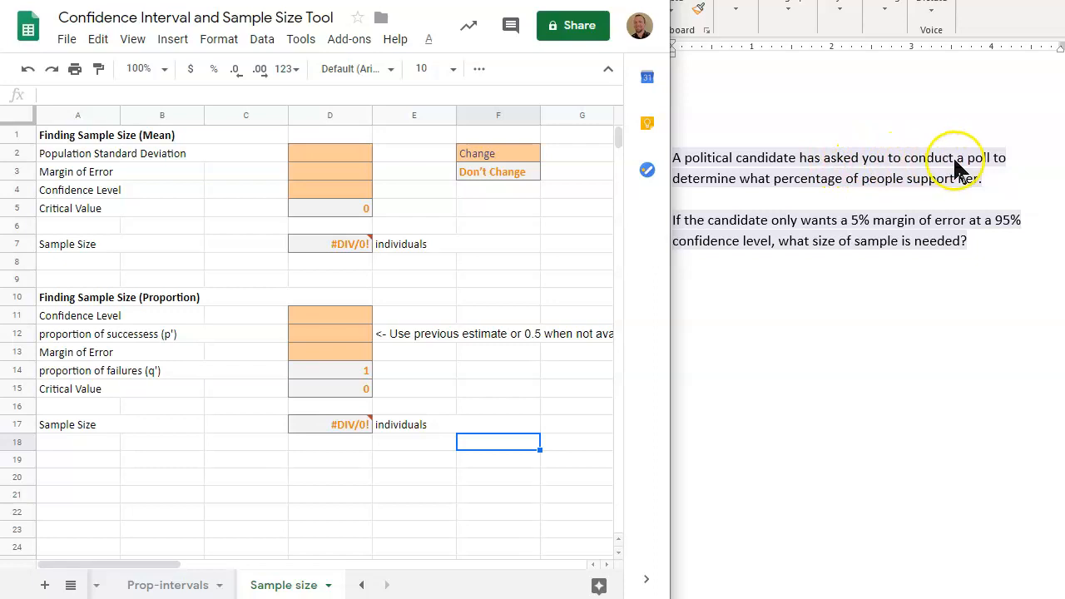
mouse_move(827, 188)
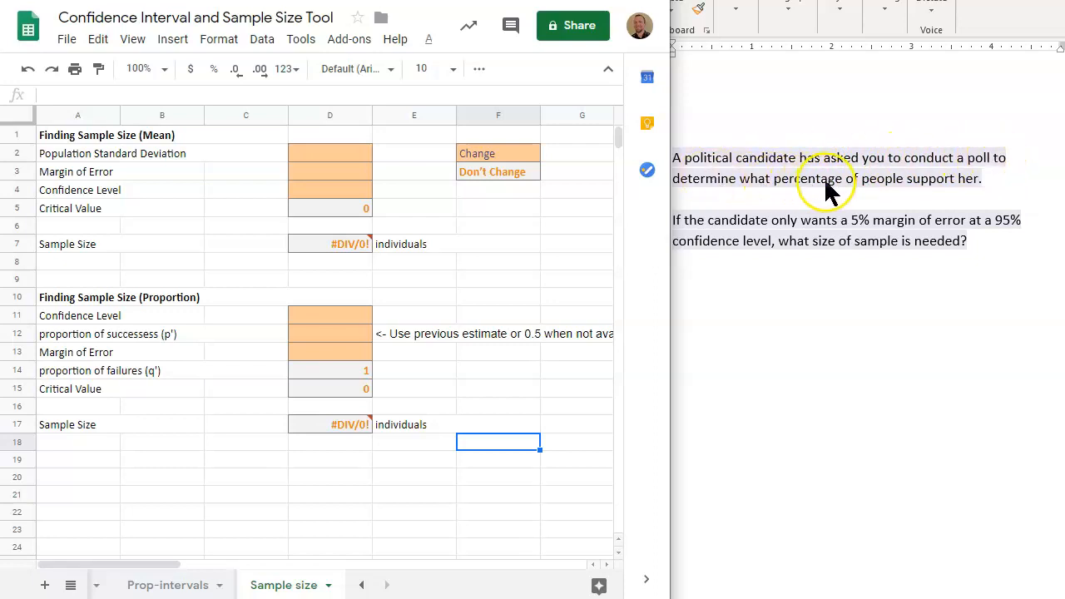
mouse_move(978, 191)
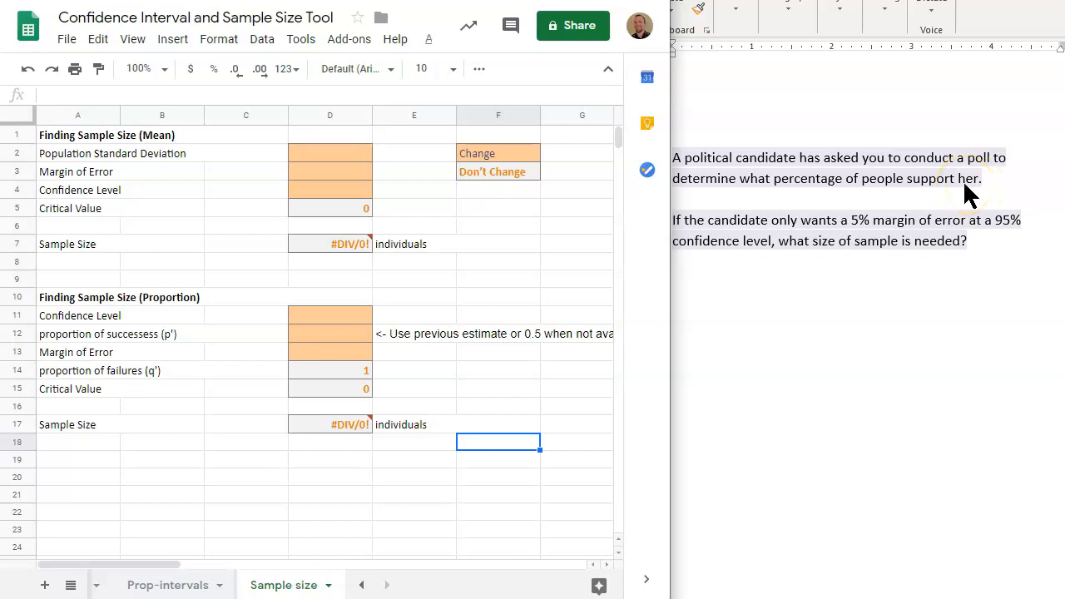
mouse_move(154, 345)
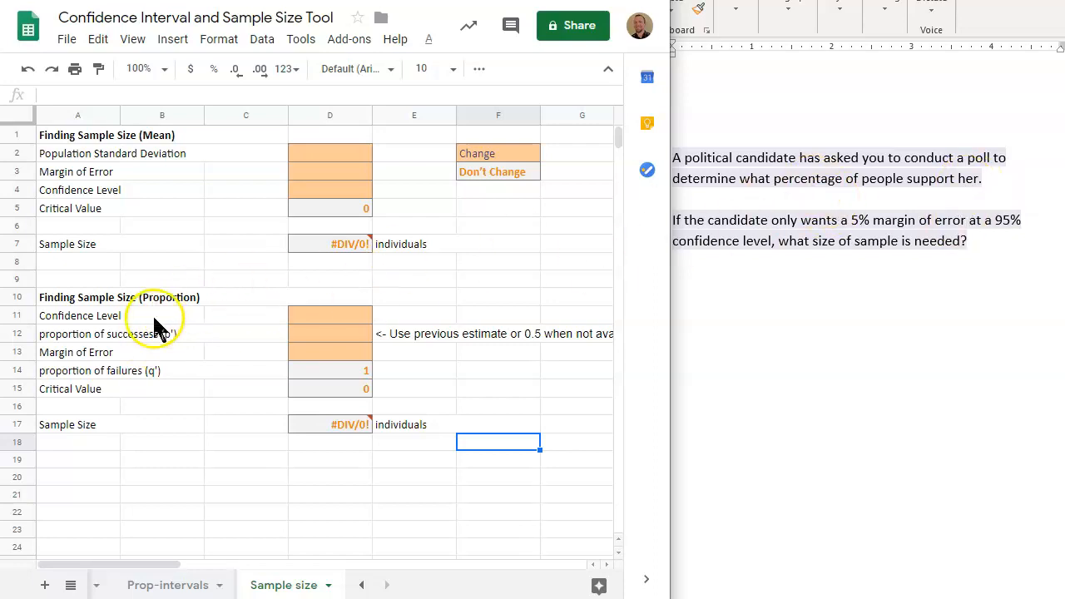
mouse_move(63, 308)
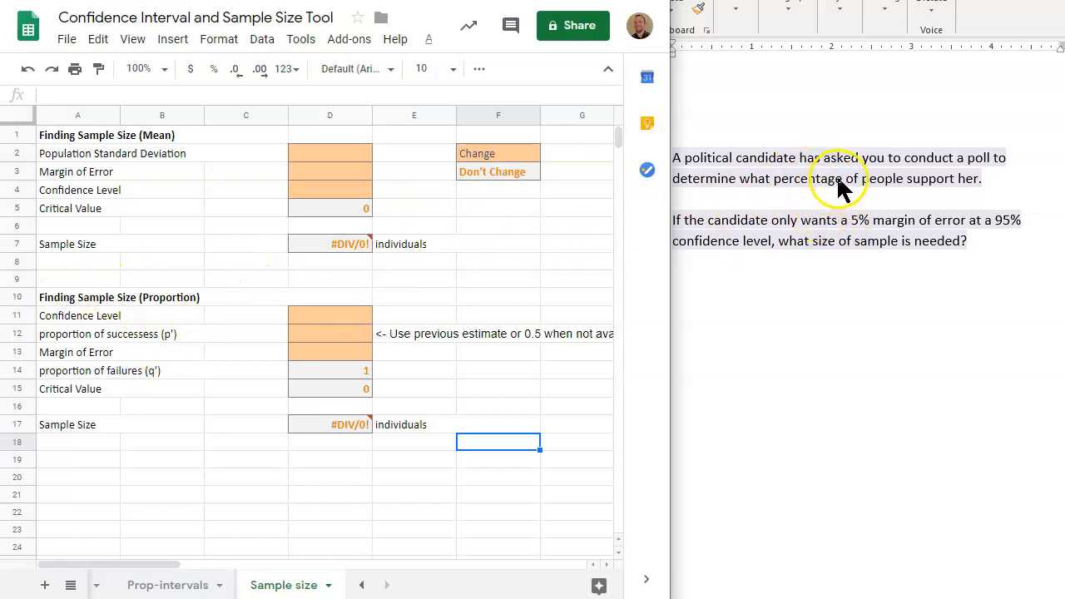
mouse_move(924, 183)
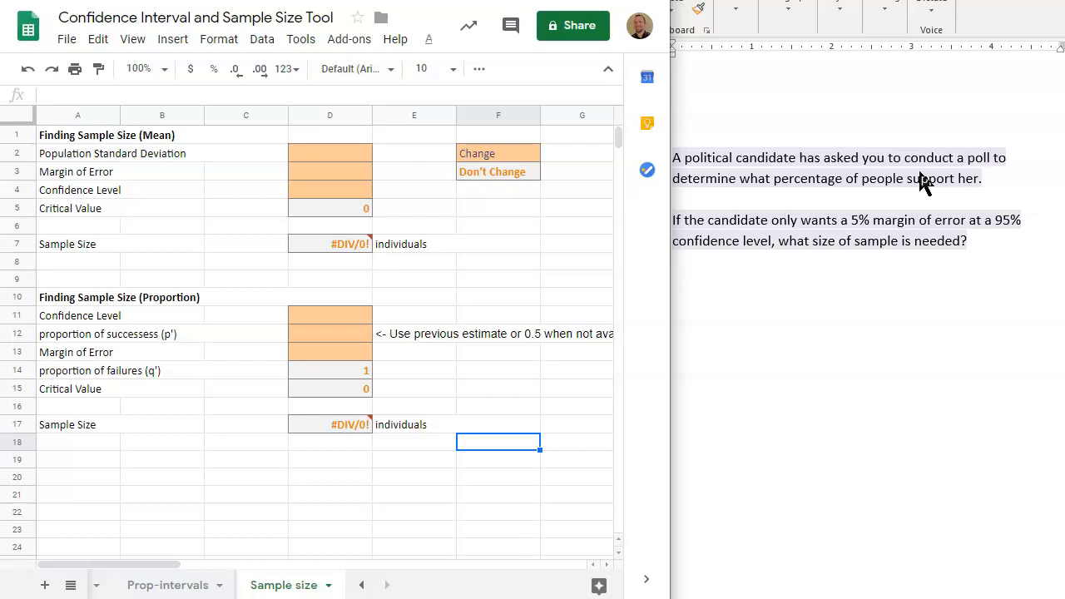
mouse_move(682, 231)
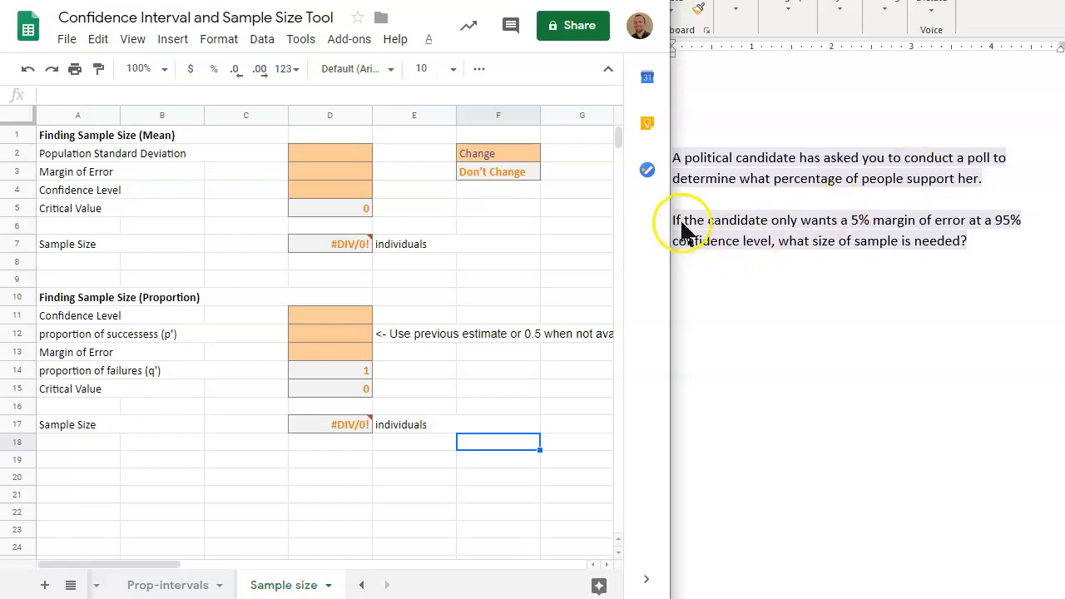
mouse_move(955, 231)
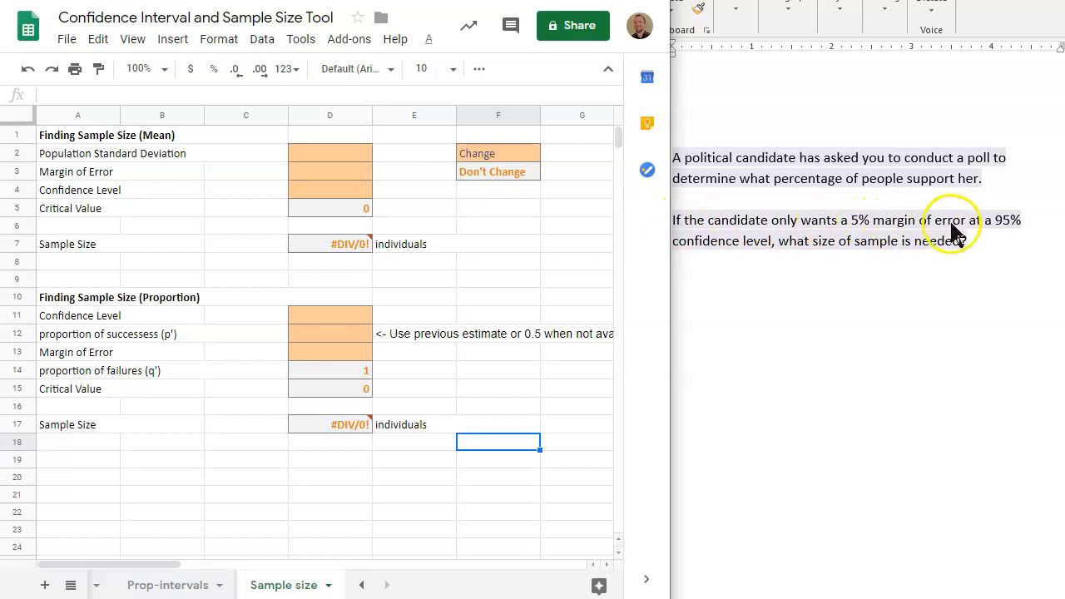
mouse_move(998, 233)
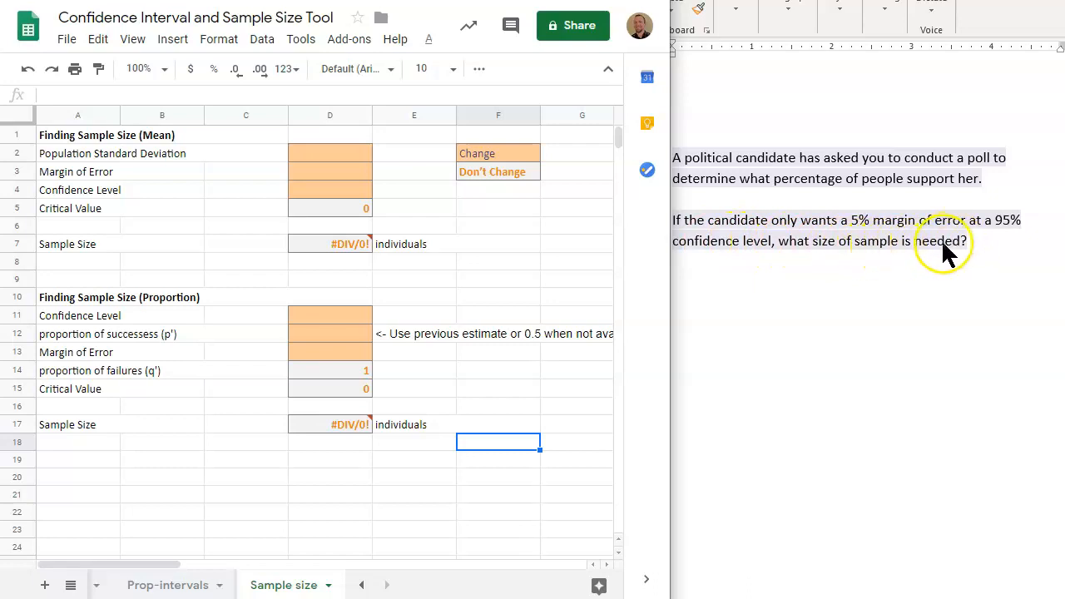
mouse_move(969, 258)
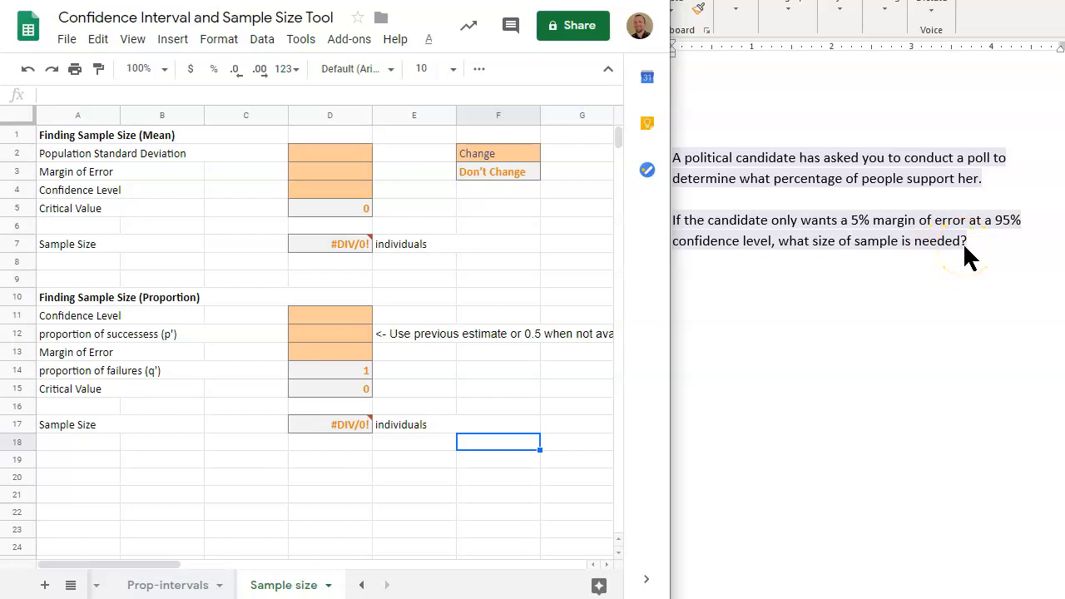
Enter 0.95 as the confidence level in the proportion section's D11 cell.
click(330, 315)
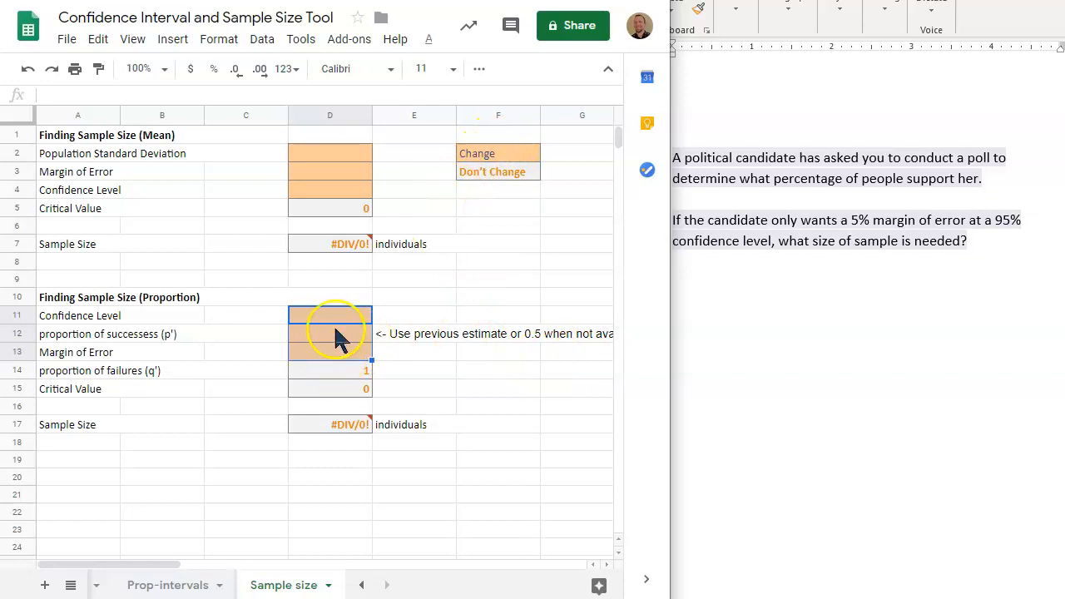
mouse_move(68, 325)
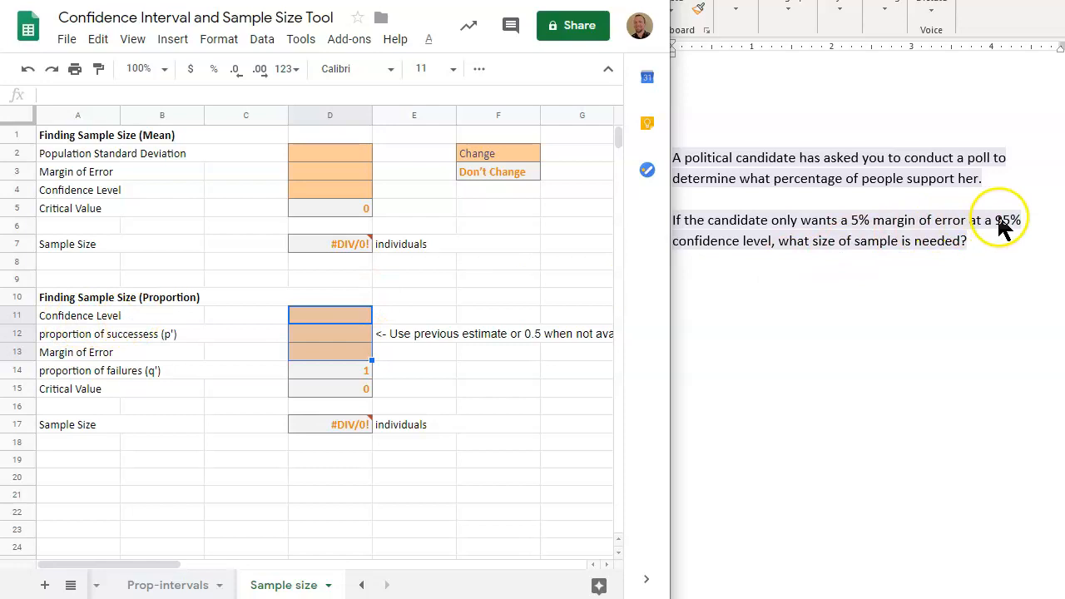
click(330, 315)
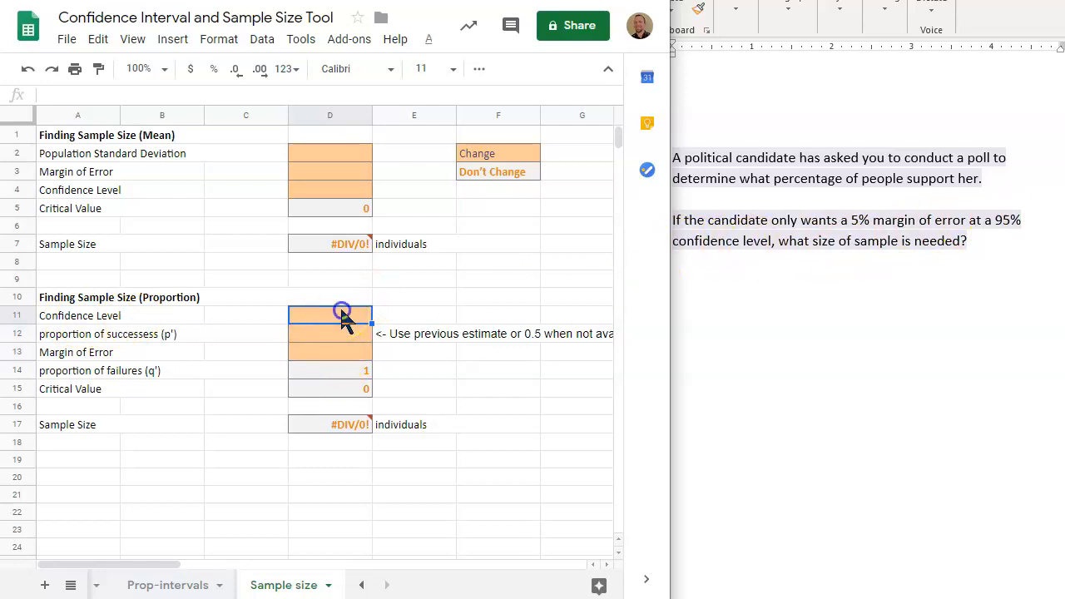
text(.95)
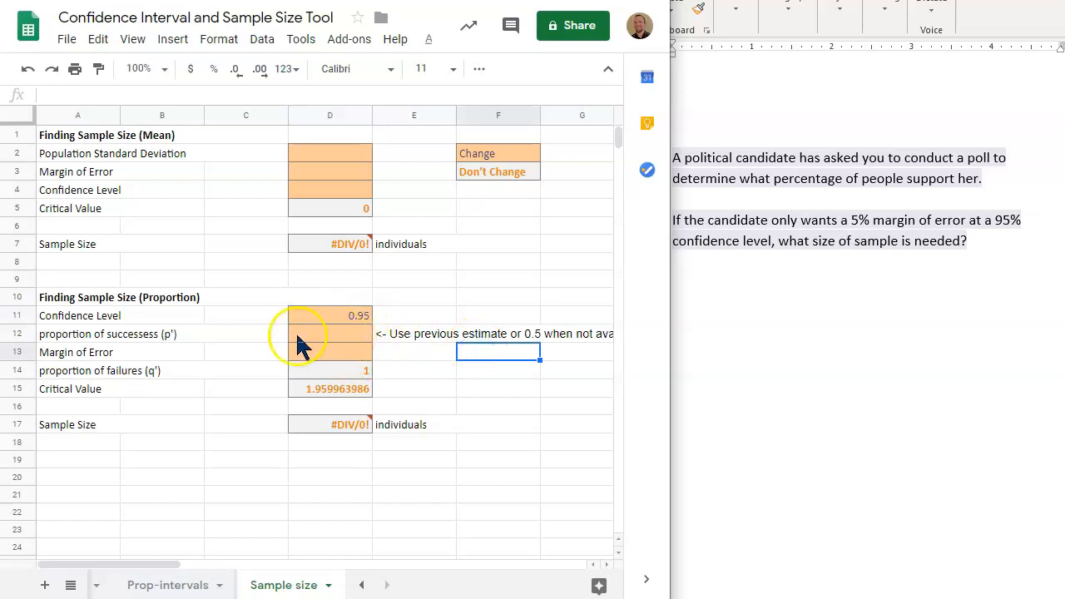
mouse_move(54, 372)
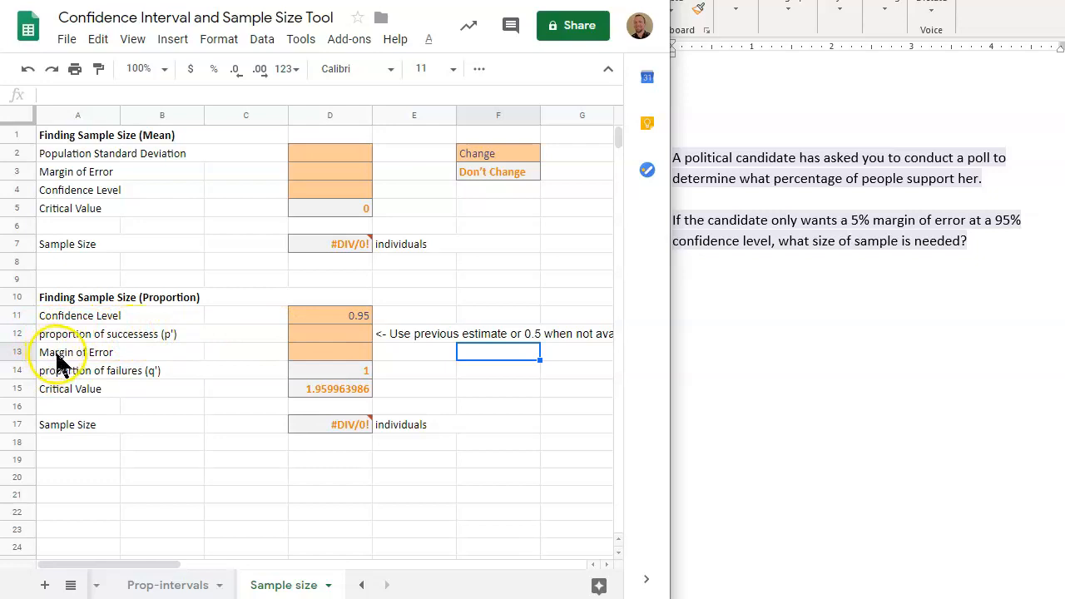
mouse_move(794, 229)
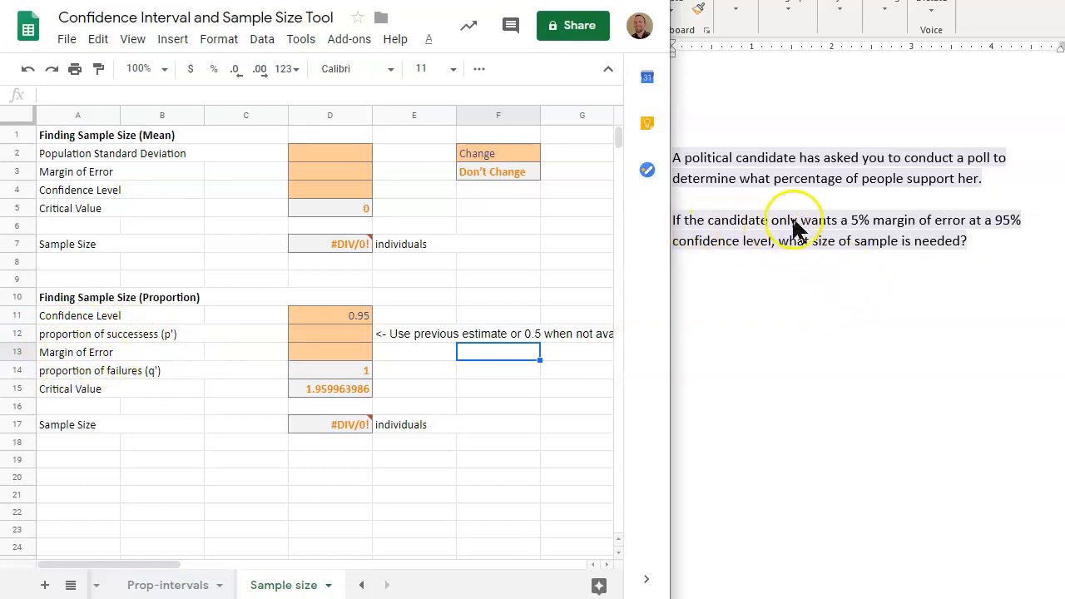
mouse_move(539, 349)
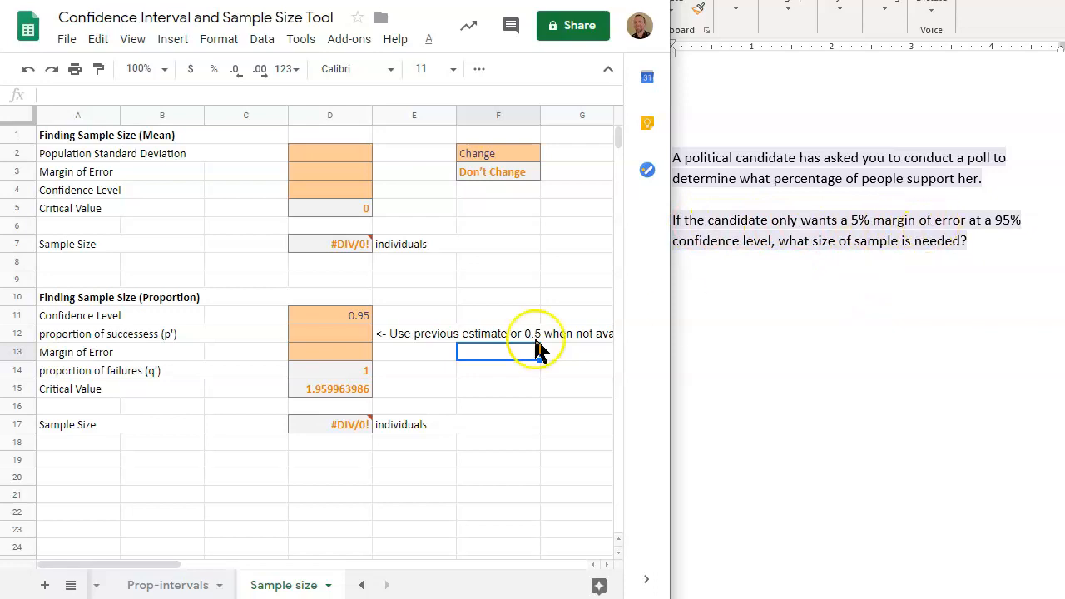
click(330, 351)
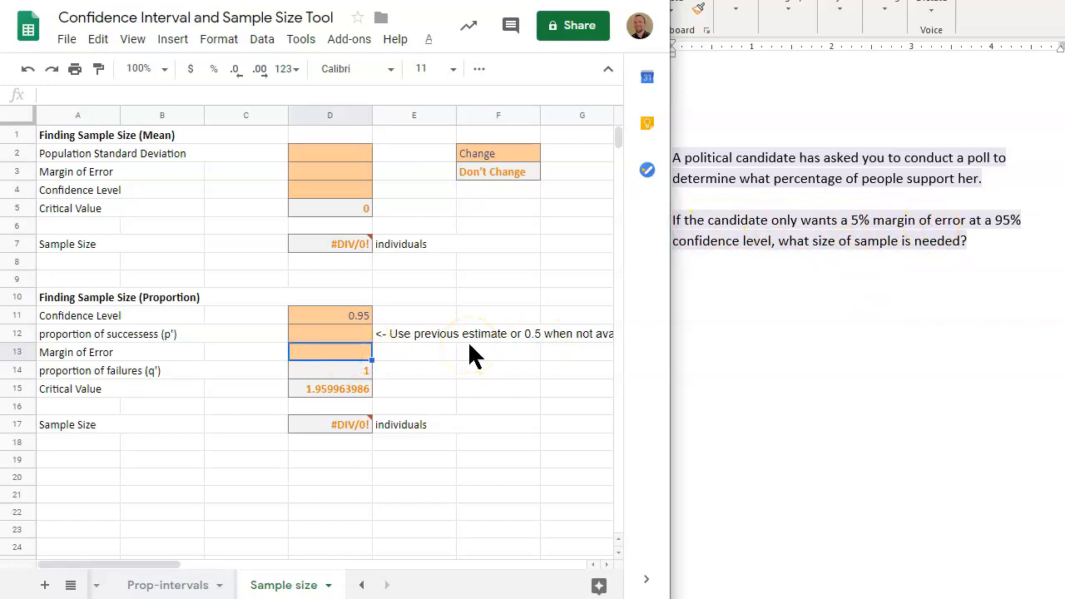
text(.05)
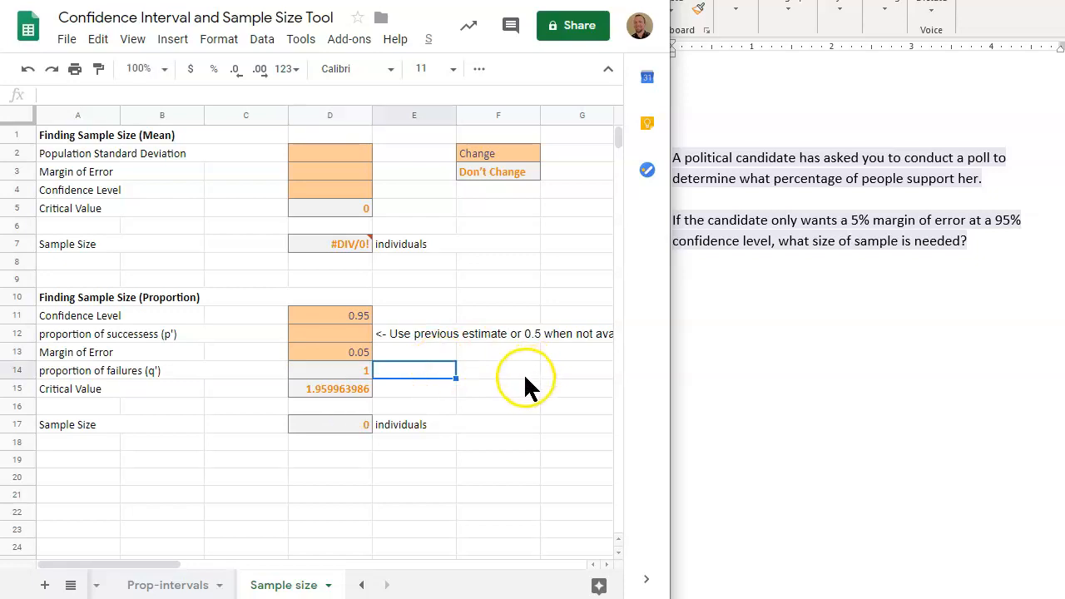
mouse_move(178, 341)
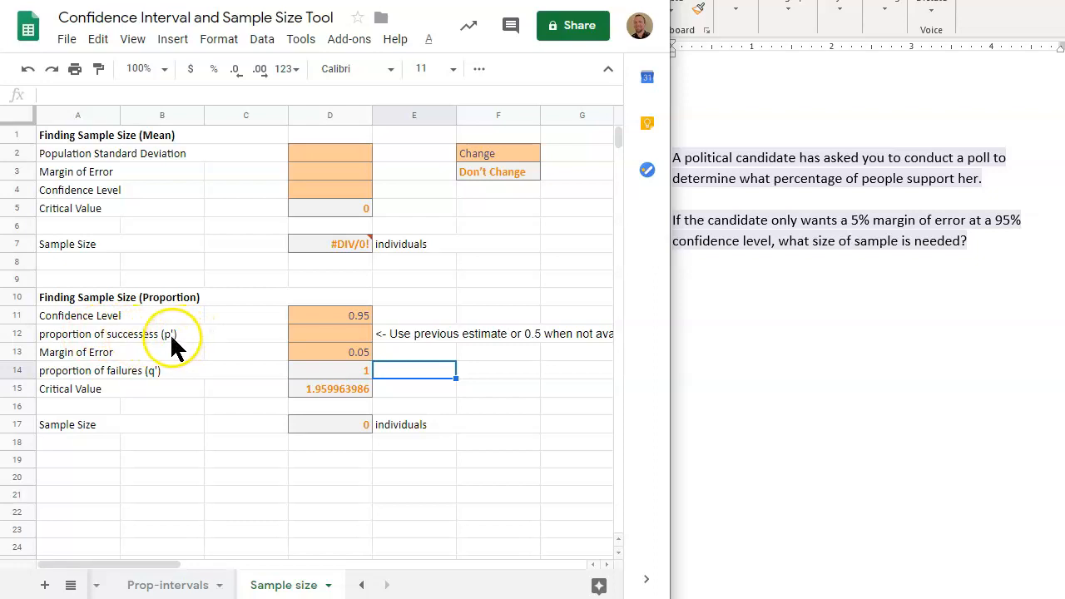
mouse_move(927, 245)
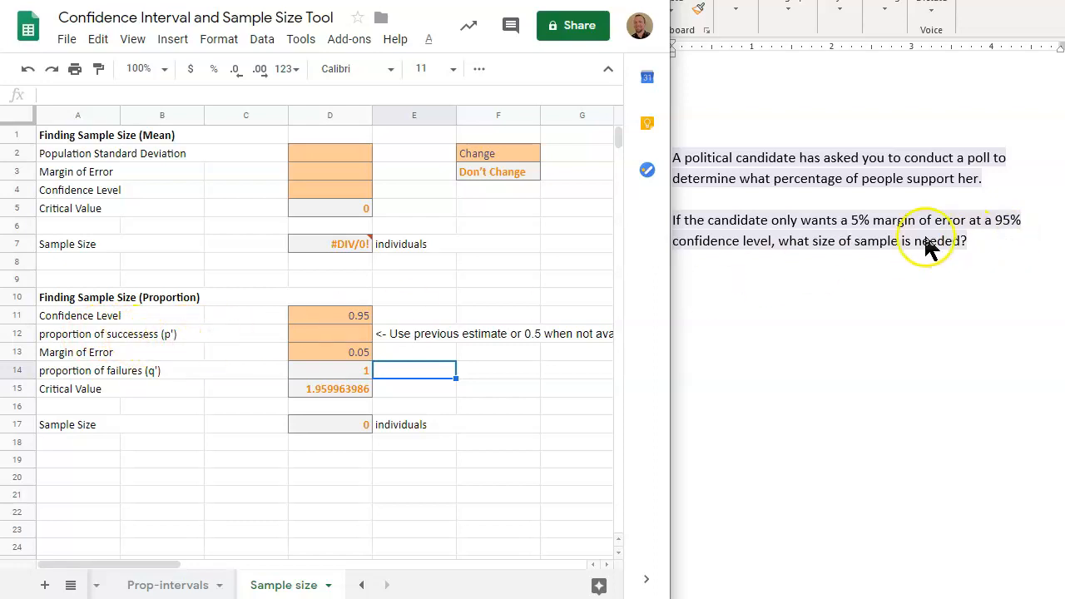
mouse_move(836, 231)
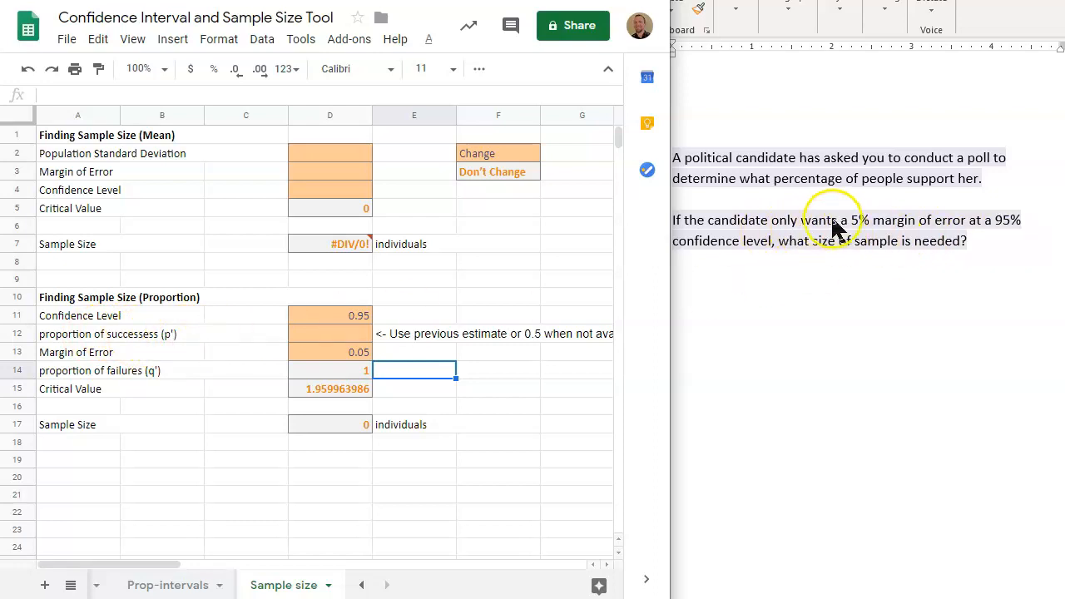
mouse_move(847, 231)
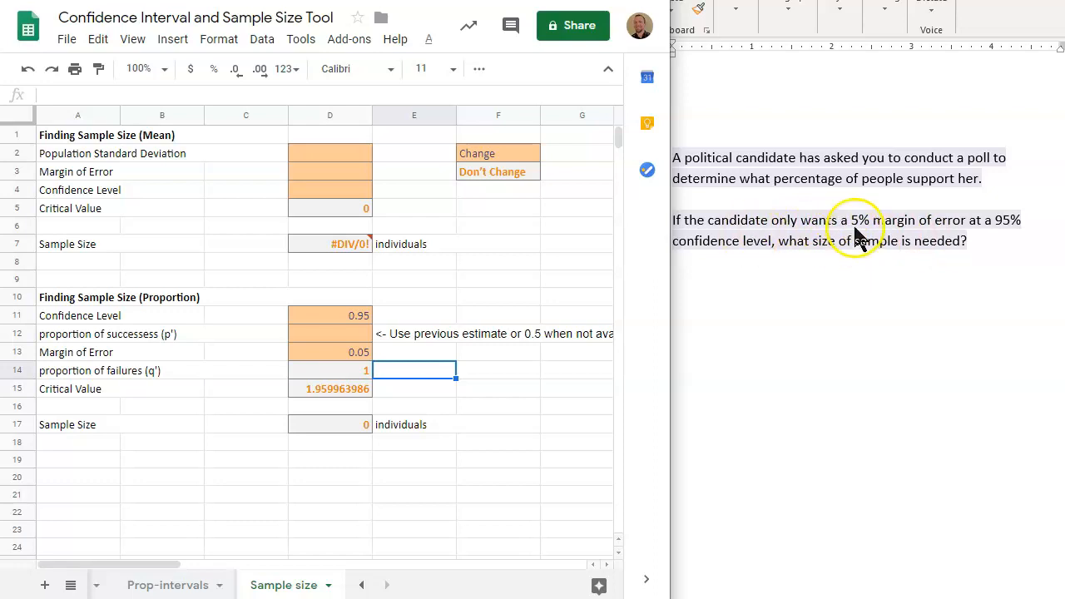
mouse_move(724, 254)
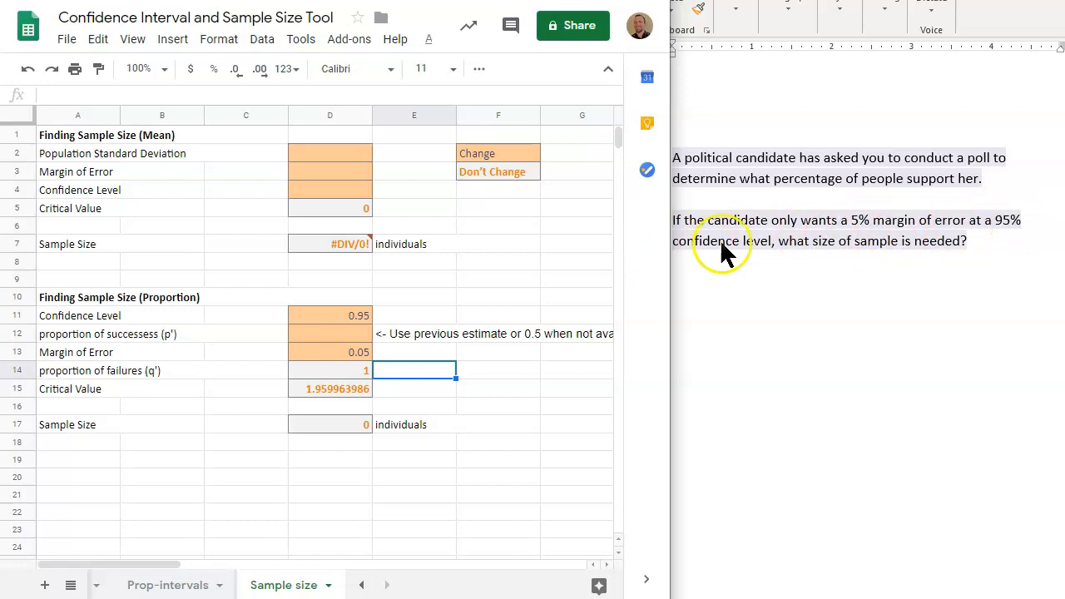
mouse_move(408, 383)
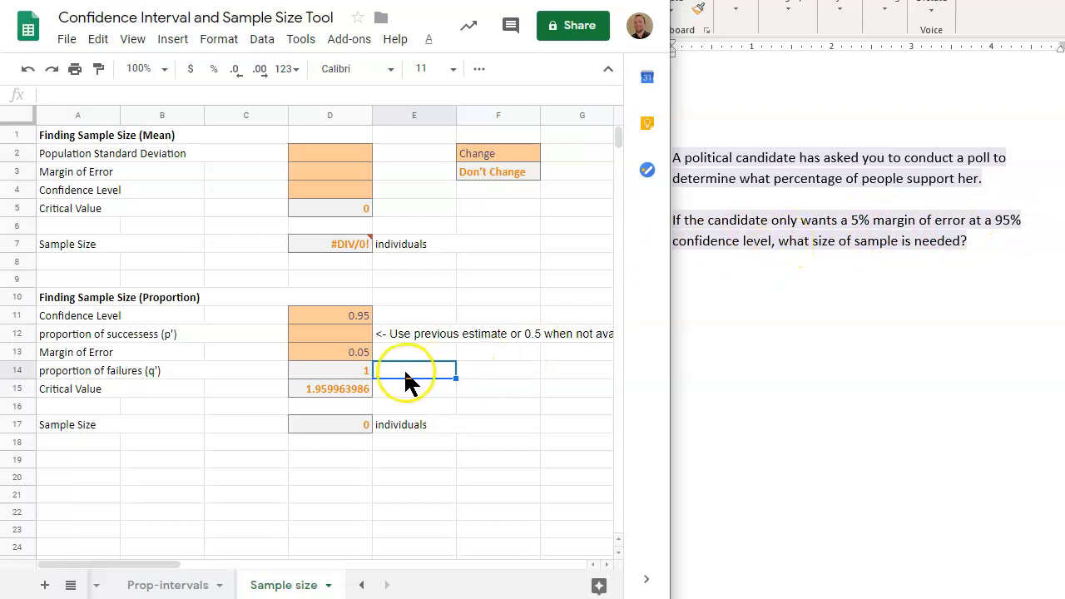
mouse_move(428, 346)
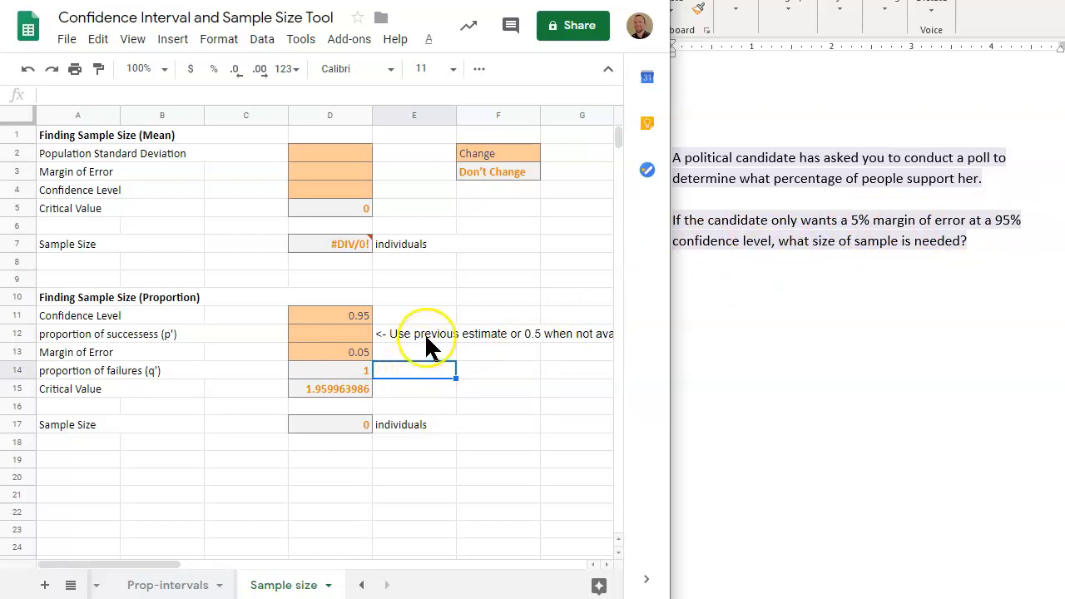
Type 0.5 into cell D12 as the proportion of successes.
click(413, 333)
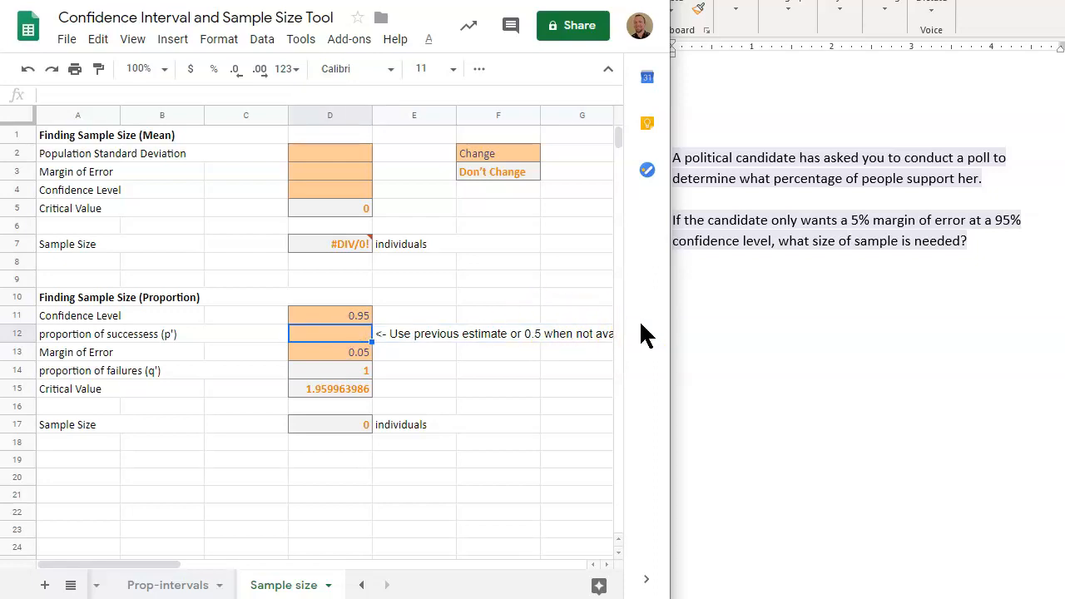
text(.5)
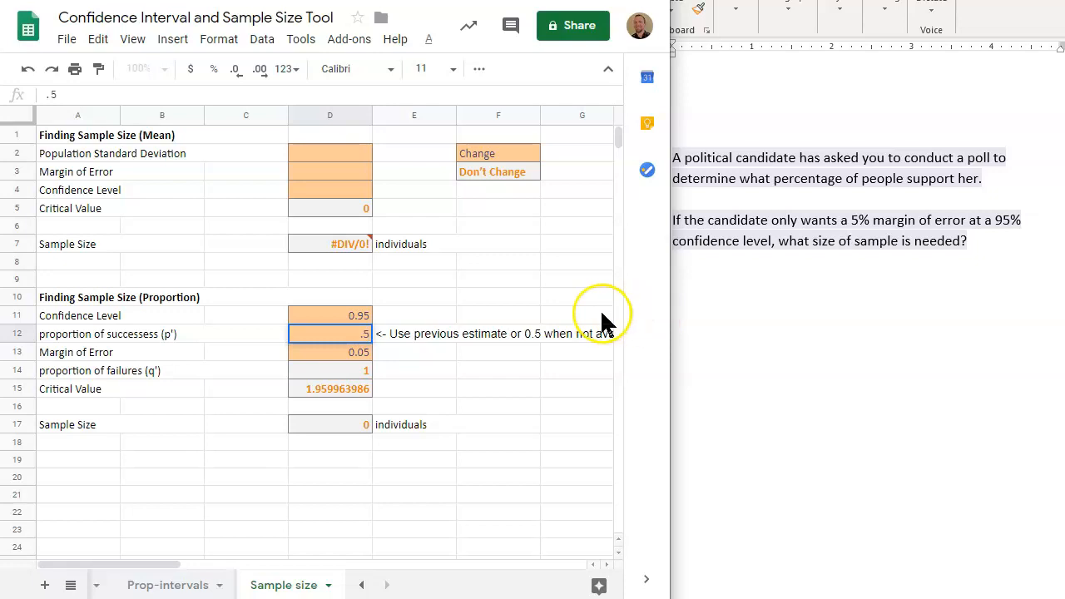
mouse_move(599, 323)
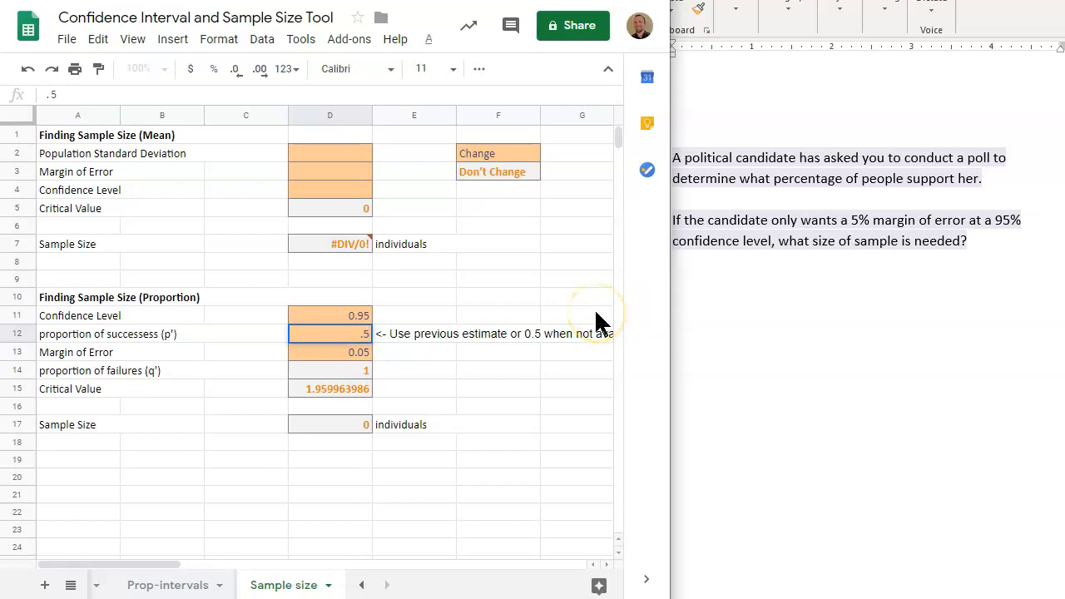
mouse_move(599, 323)
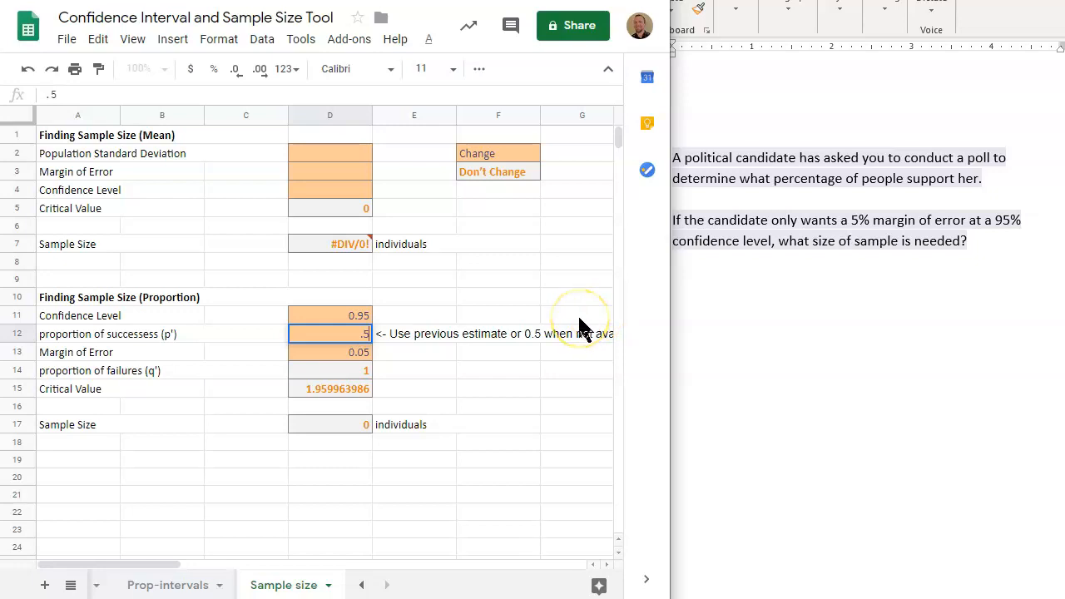
mouse_move(583, 325)
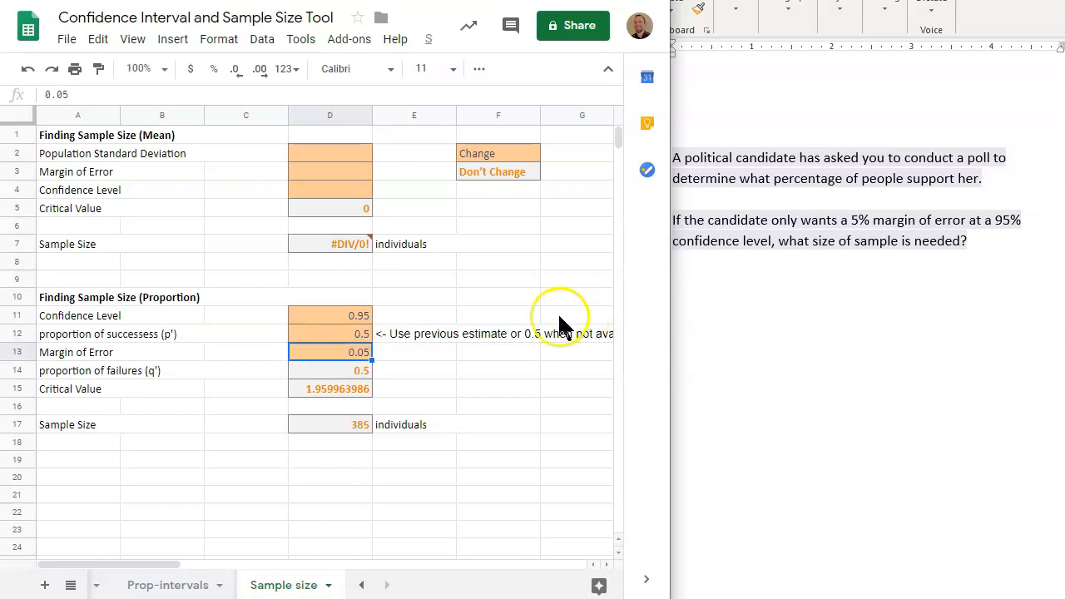
mouse_move(362, 428)
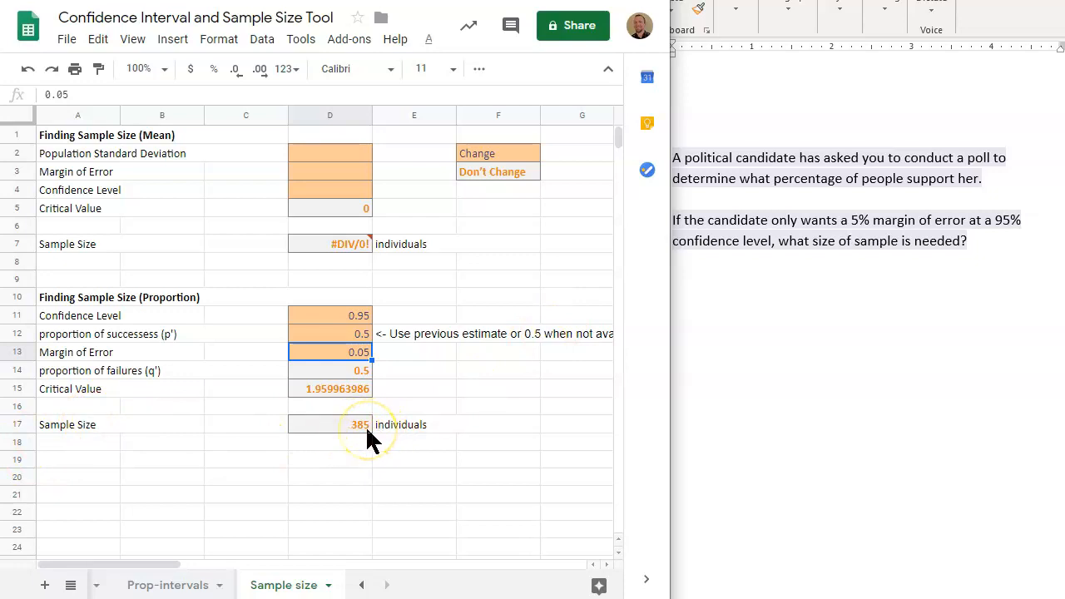
Inspect the ROUNDUP formula in D17 giving a sample size of 385.
click(329, 425)
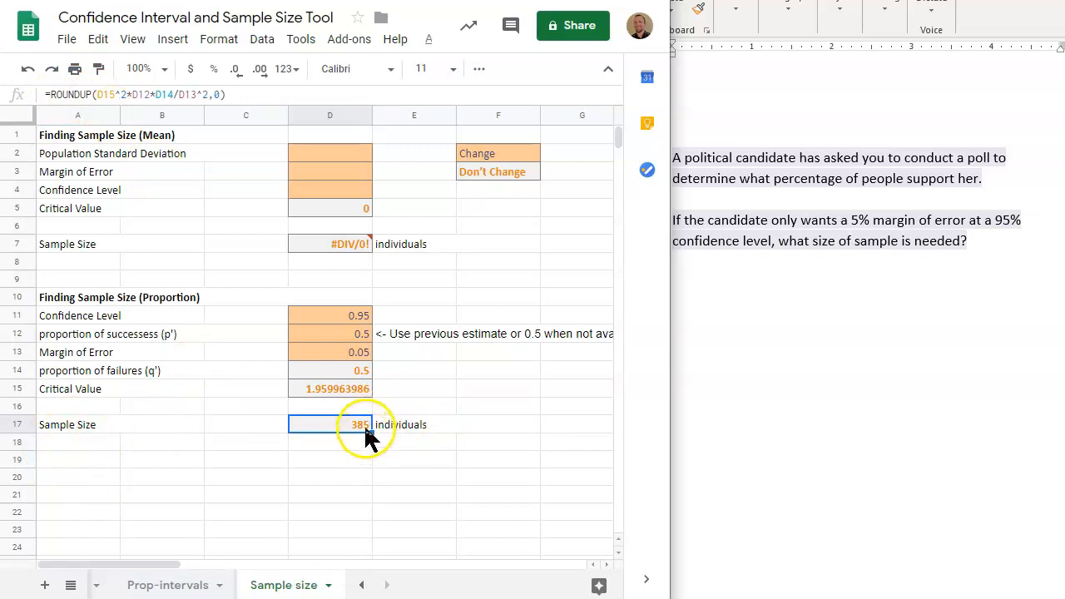
mouse_move(457, 458)
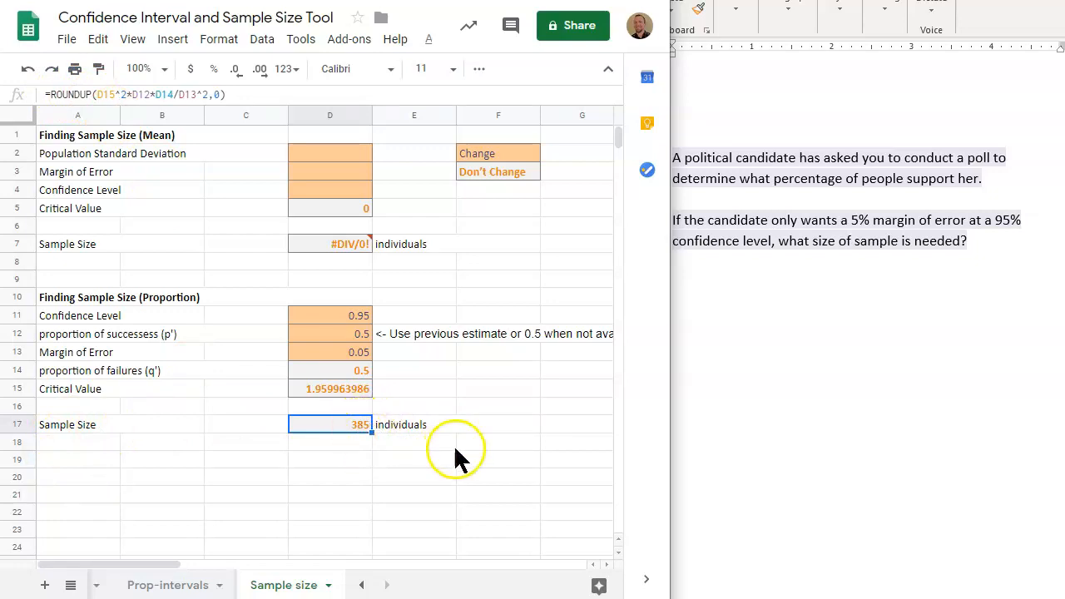
mouse_move(458, 465)
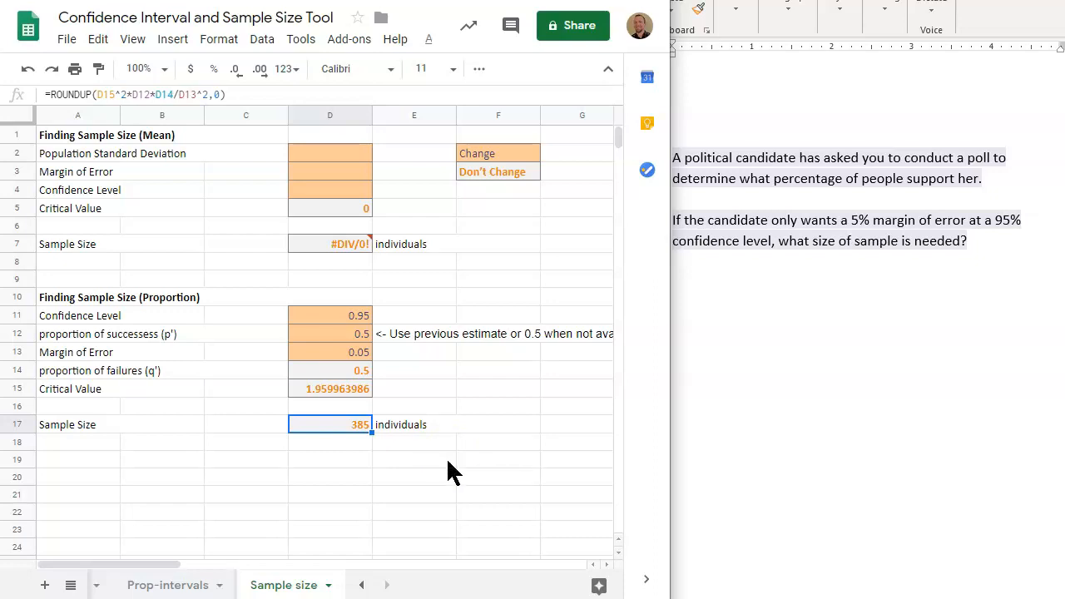
mouse_move(375, 462)
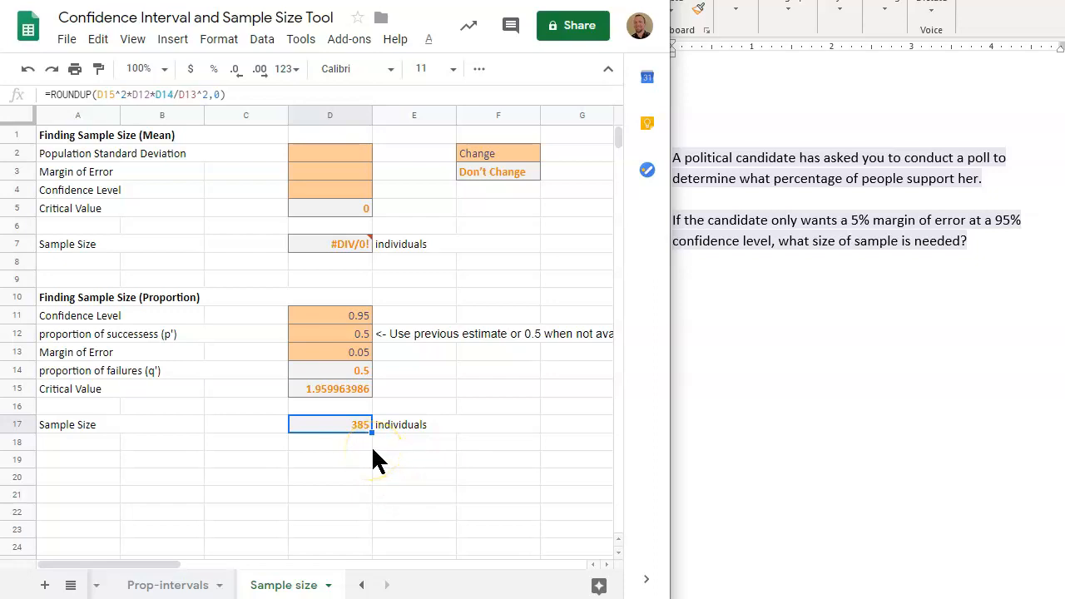
mouse_move(373, 467)
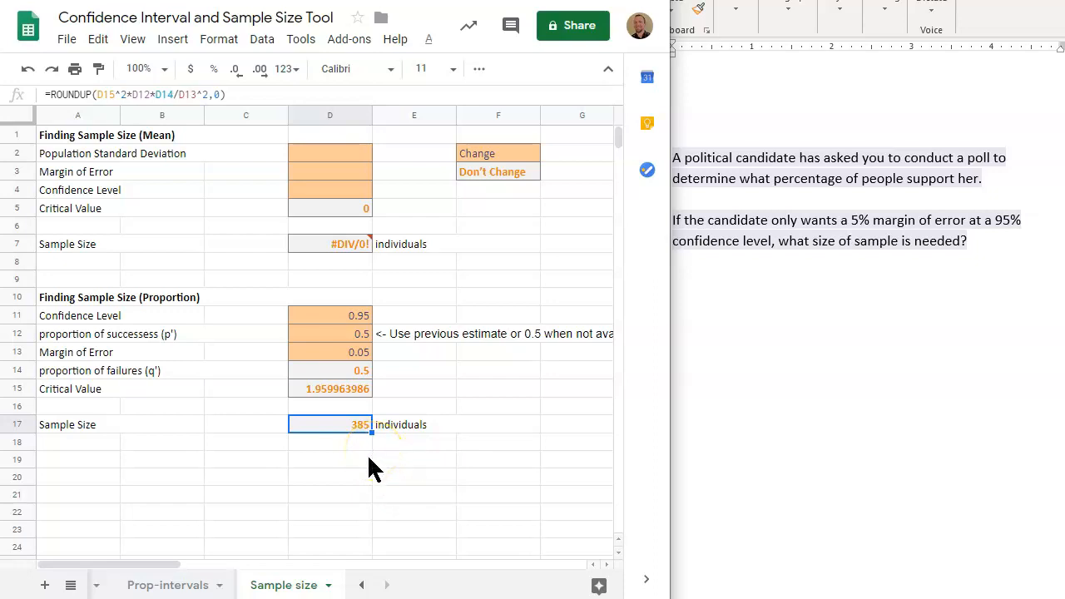
mouse_move(931, 389)
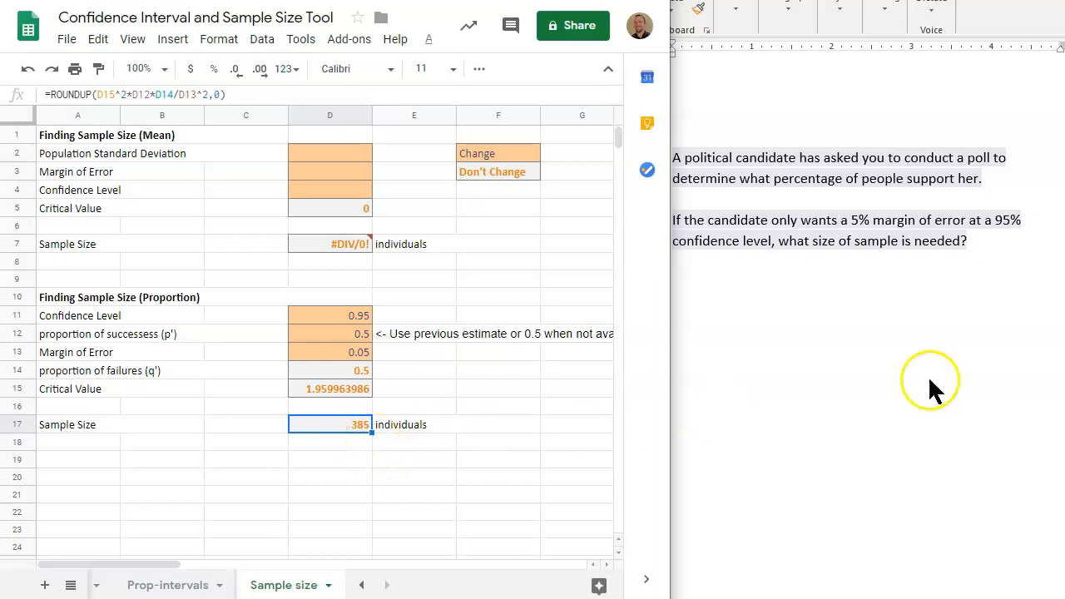
mouse_move(929, 263)
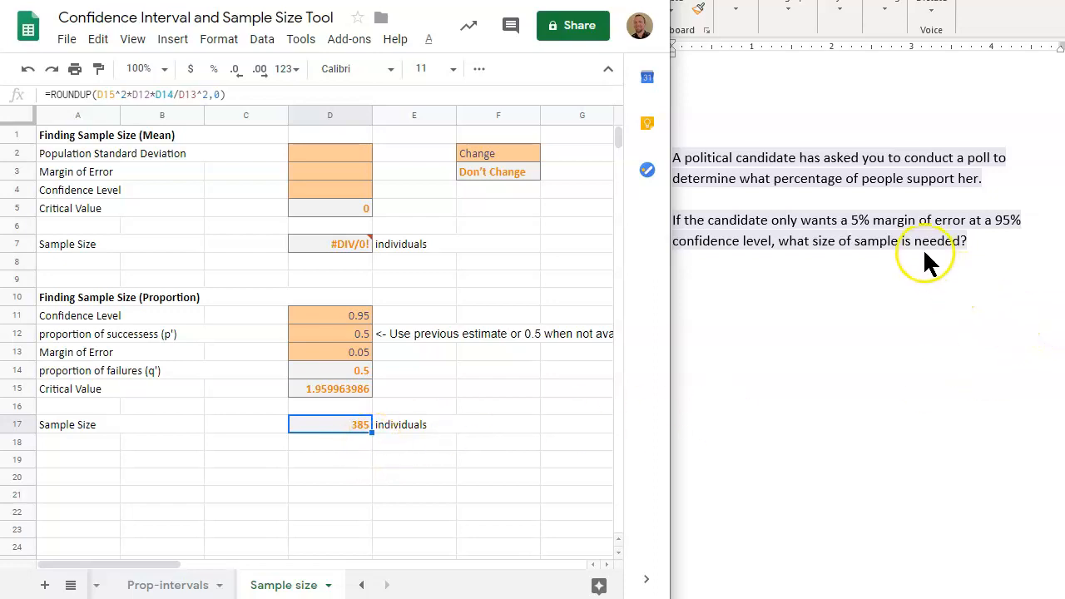
mouse_move(917, 265)
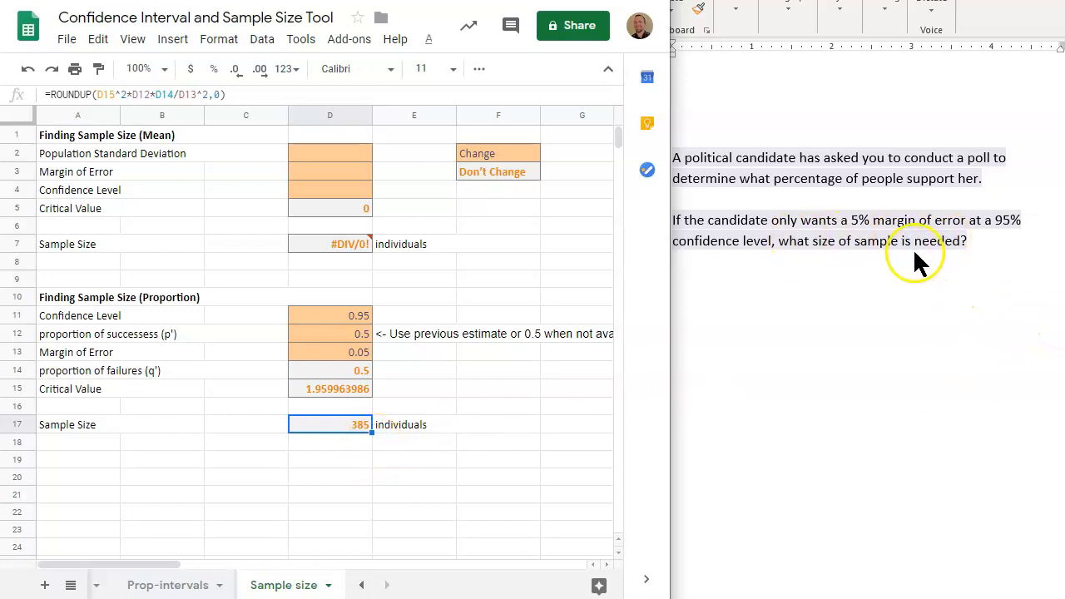
mouse_move(124, 312)
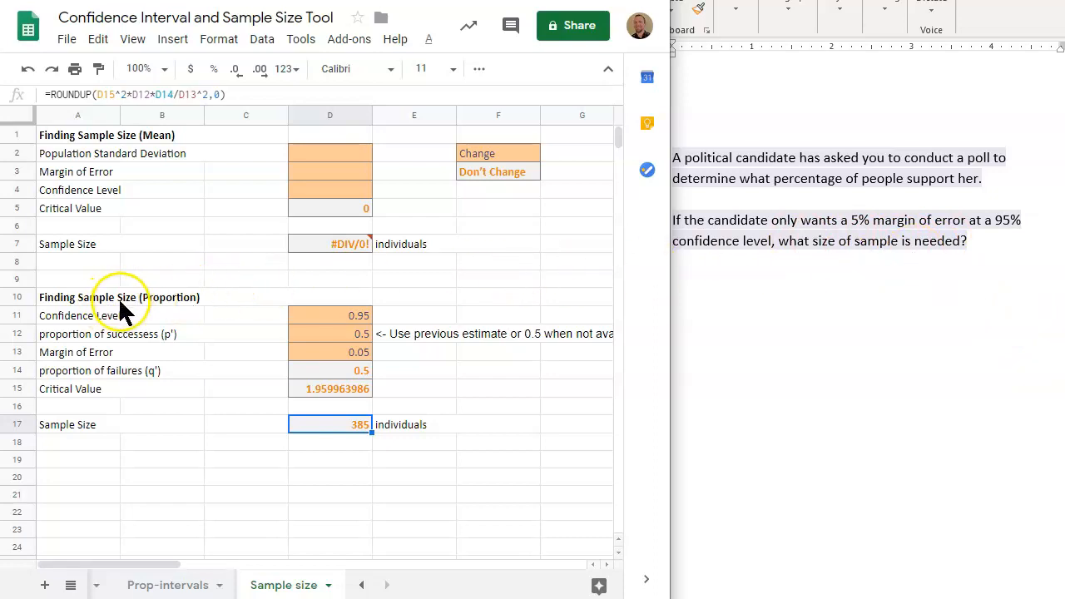
mouse_move(187, 320)
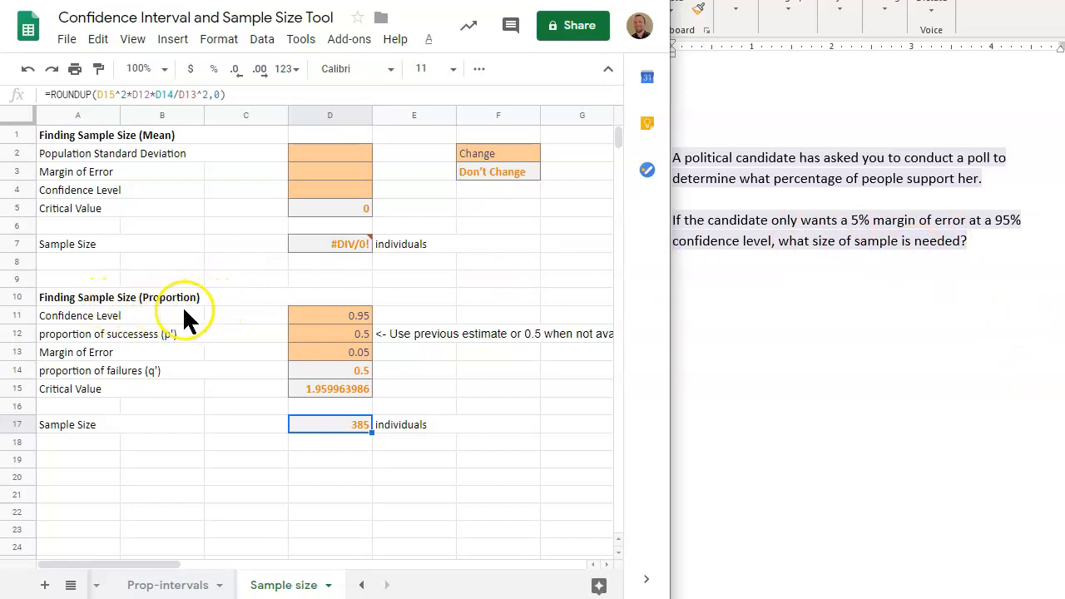
mouse_move(557, 349)
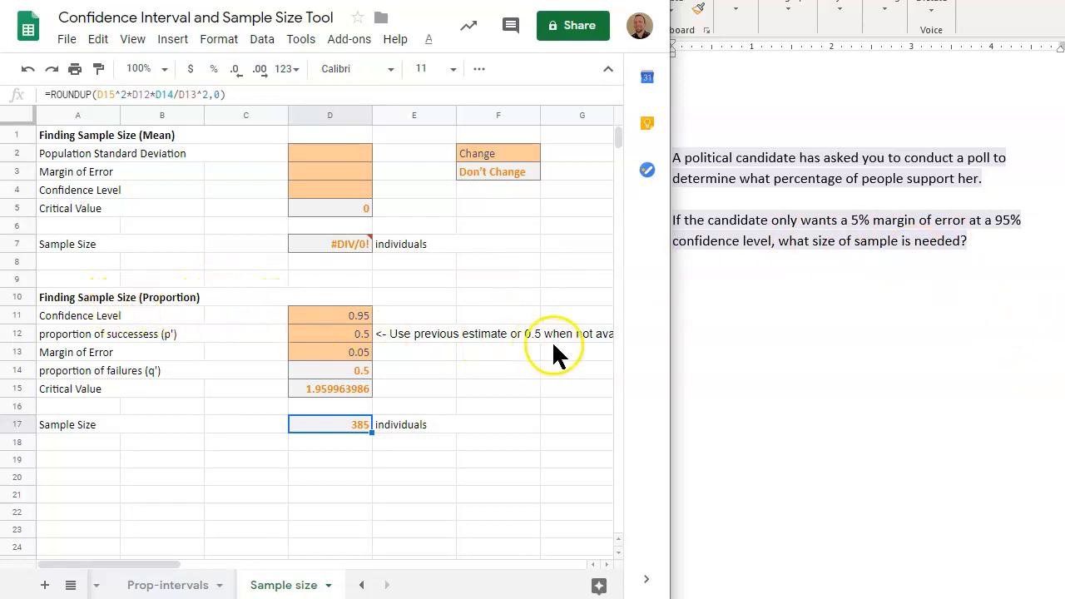